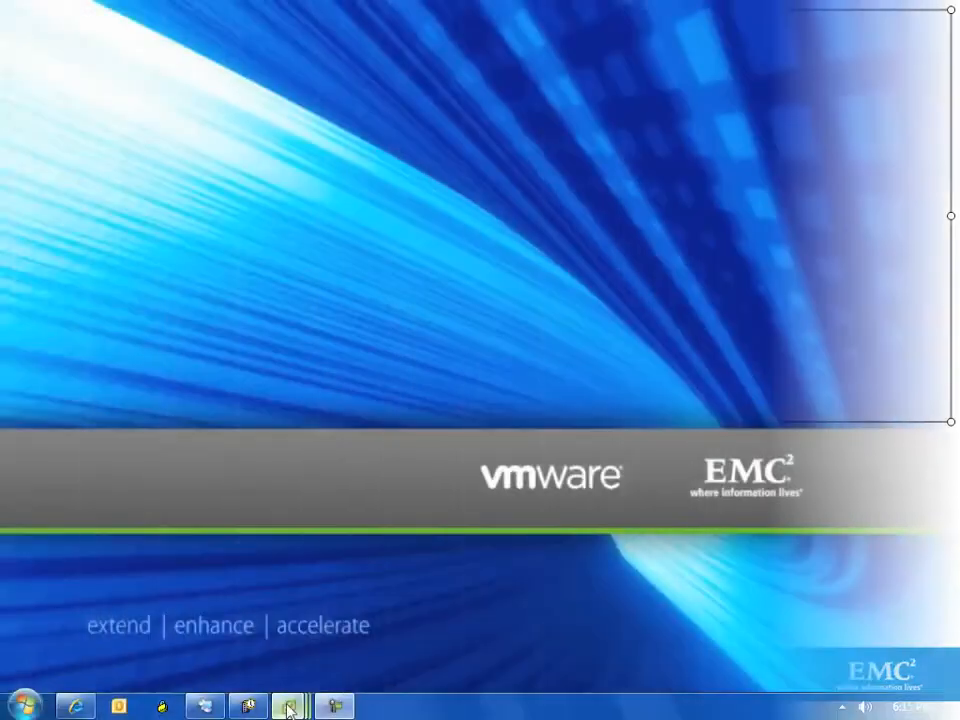
Step: Launch the vSphere Client to reach the LoadVM-Prod01 summary
left_click(288, 706)
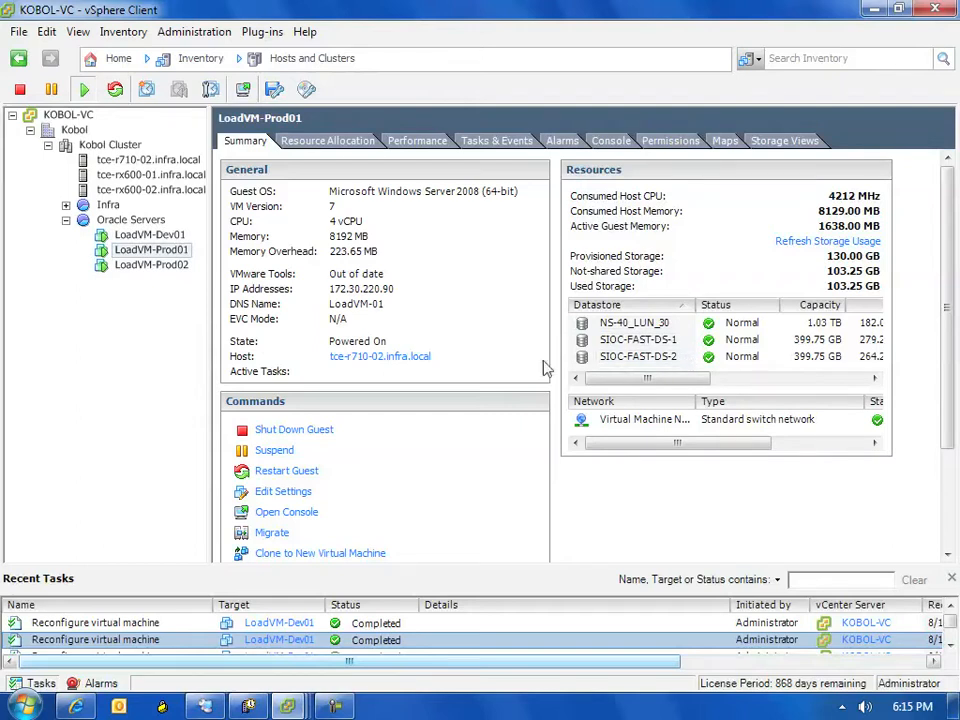
mouse_move(196, 404)
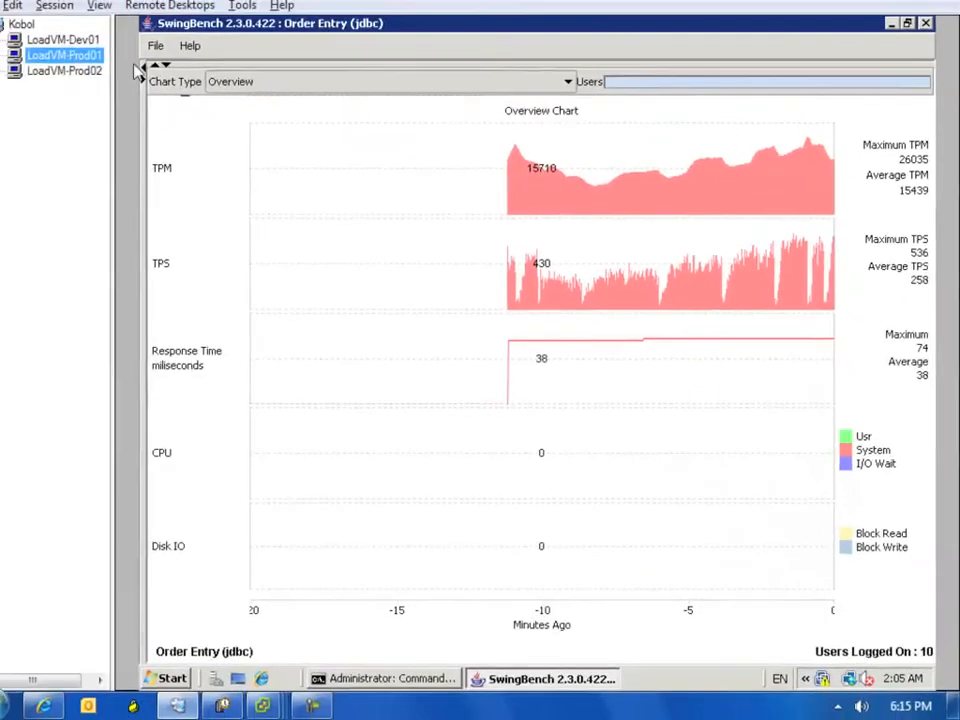
left_click(64, 70)
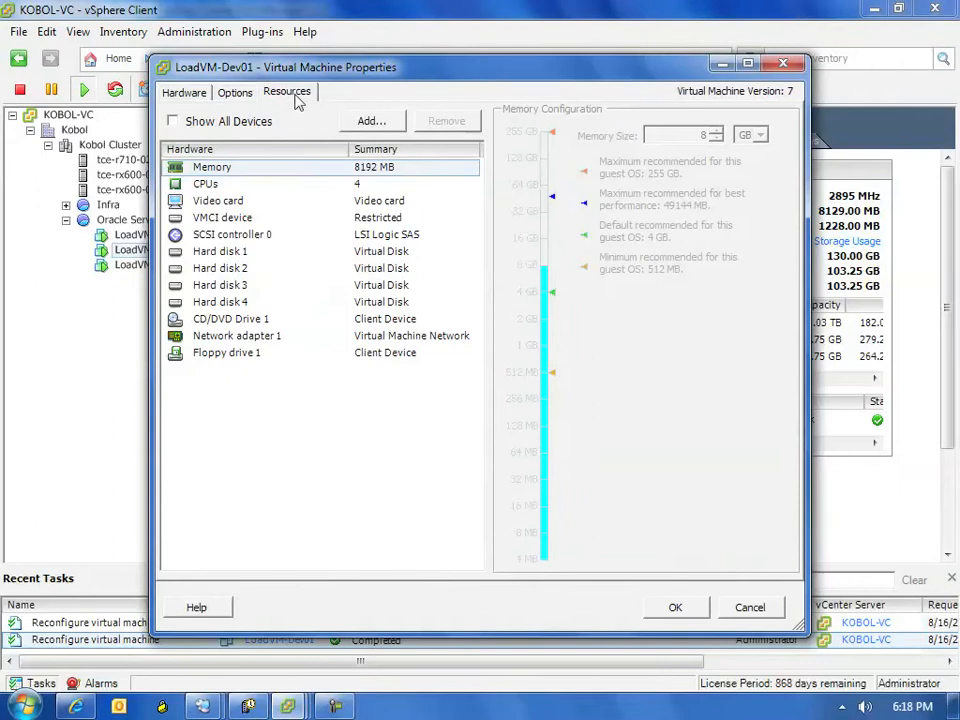
Step: Set a 30 IOPS limit on Hard disk 1 under the Resources Disk settings
left_click(288, 92)
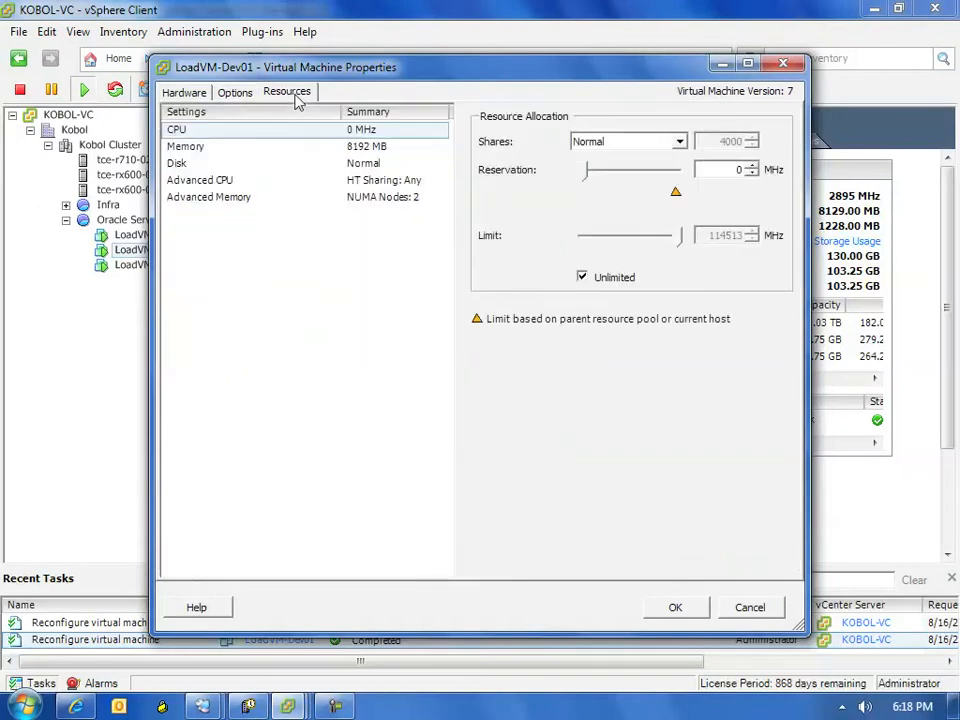
left_click(176, 162)
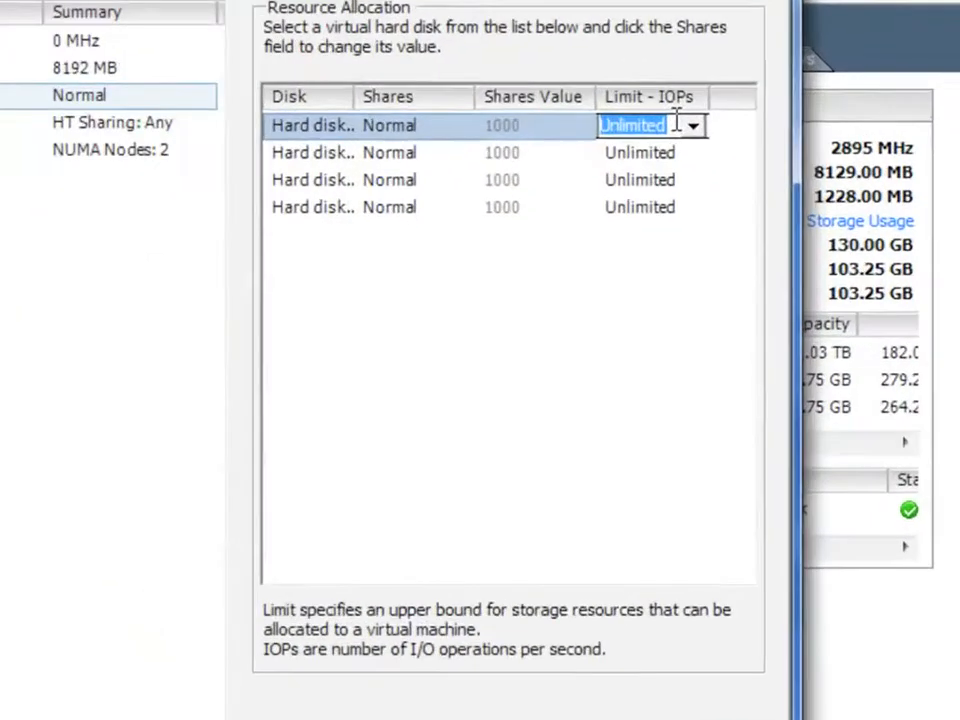
type("30")
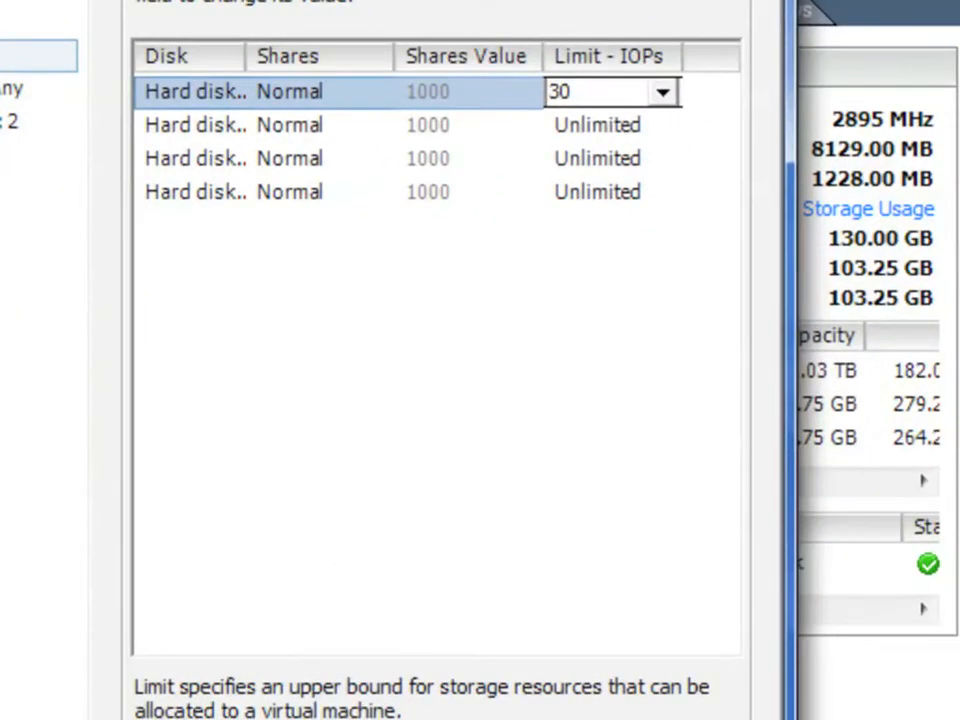
left_click(596, 124)
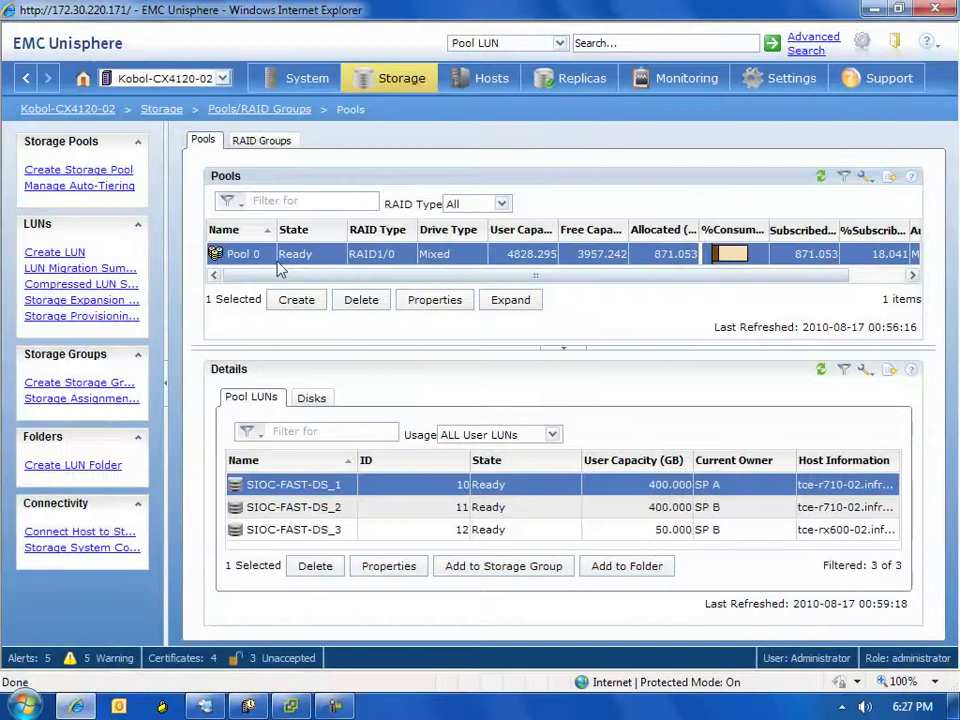
Step: Set SIOC-FAST-DS_1 to Highest Available Tier through its LUN properties
left_click(294, 508)
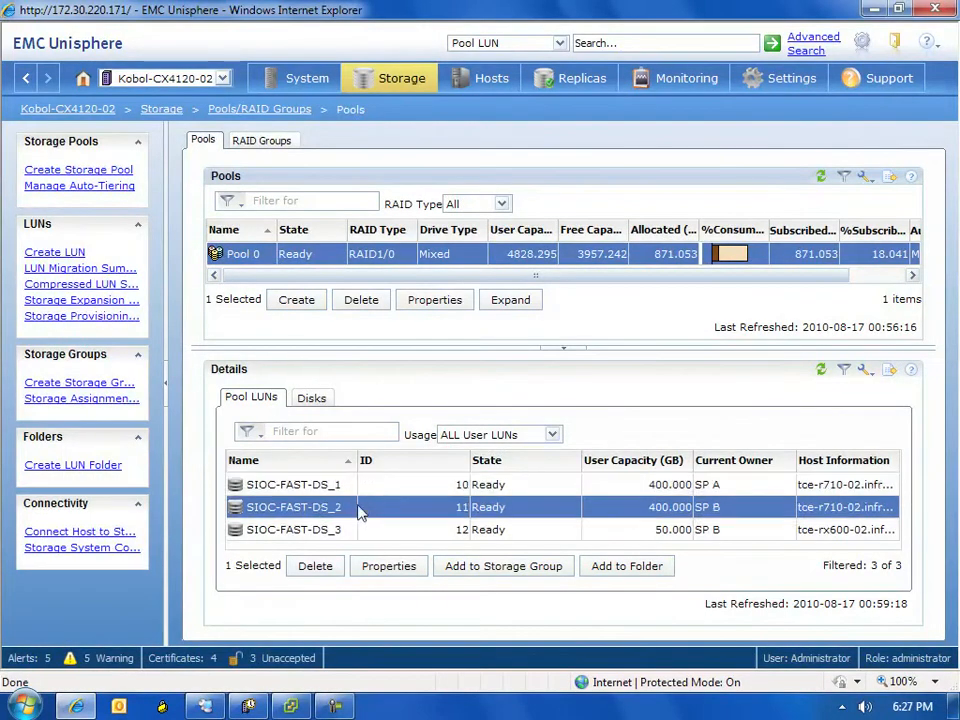
right_click(294, 508)
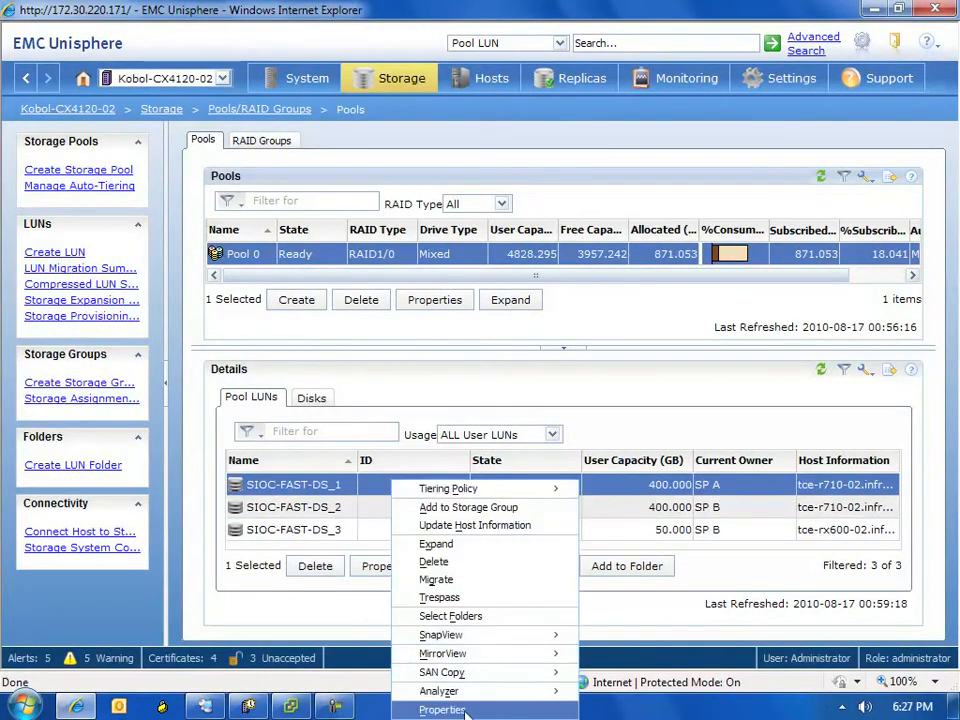
left_click(442, 710)
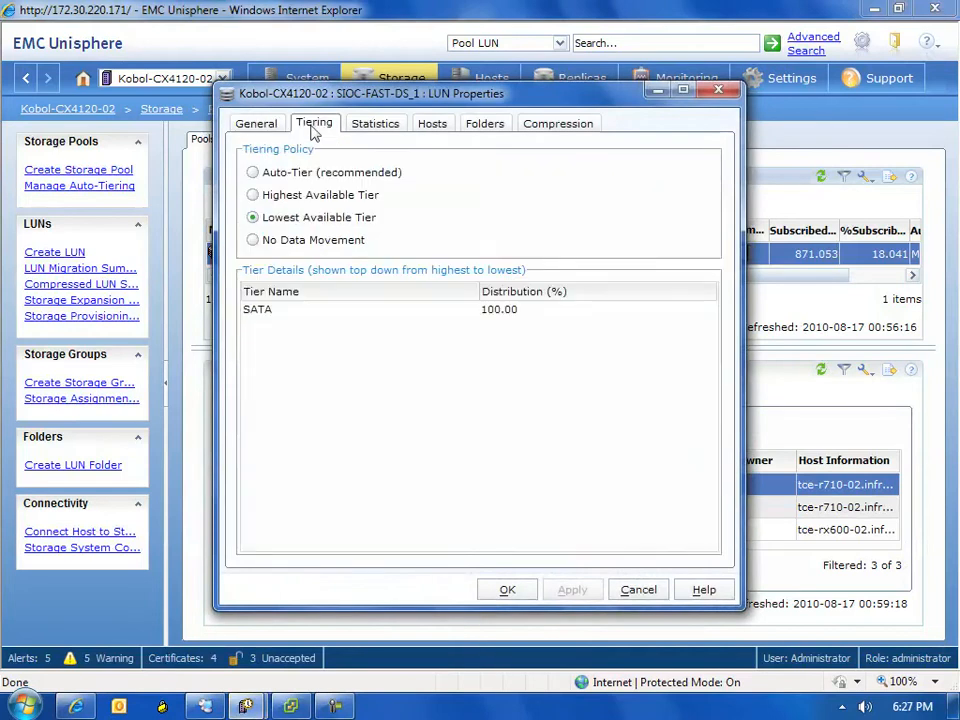
left_click(252, 194)
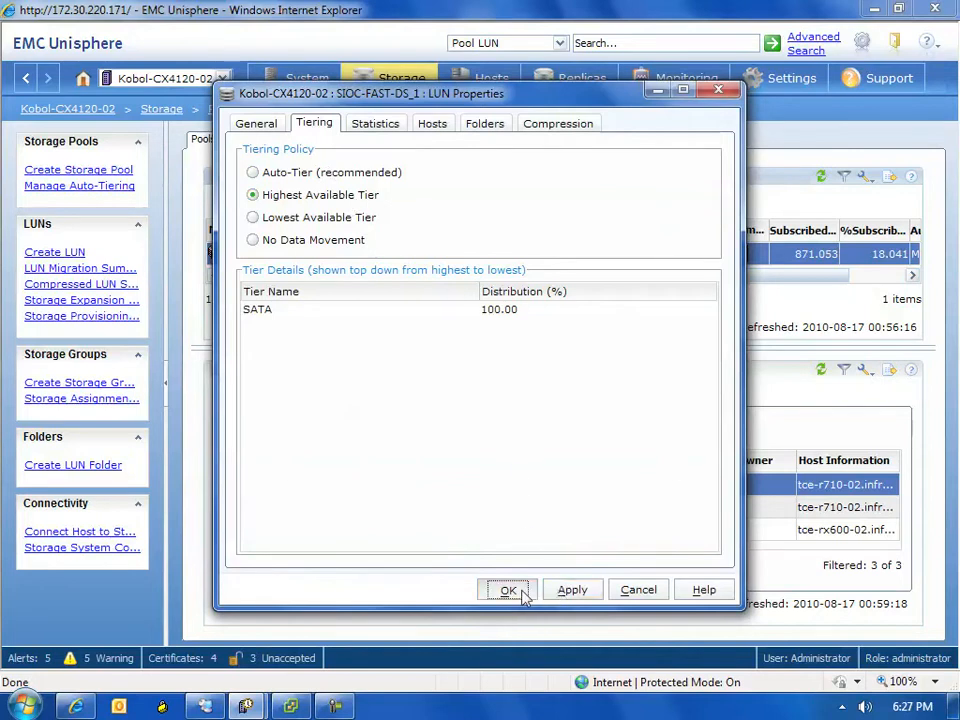
left_click(508, 588)
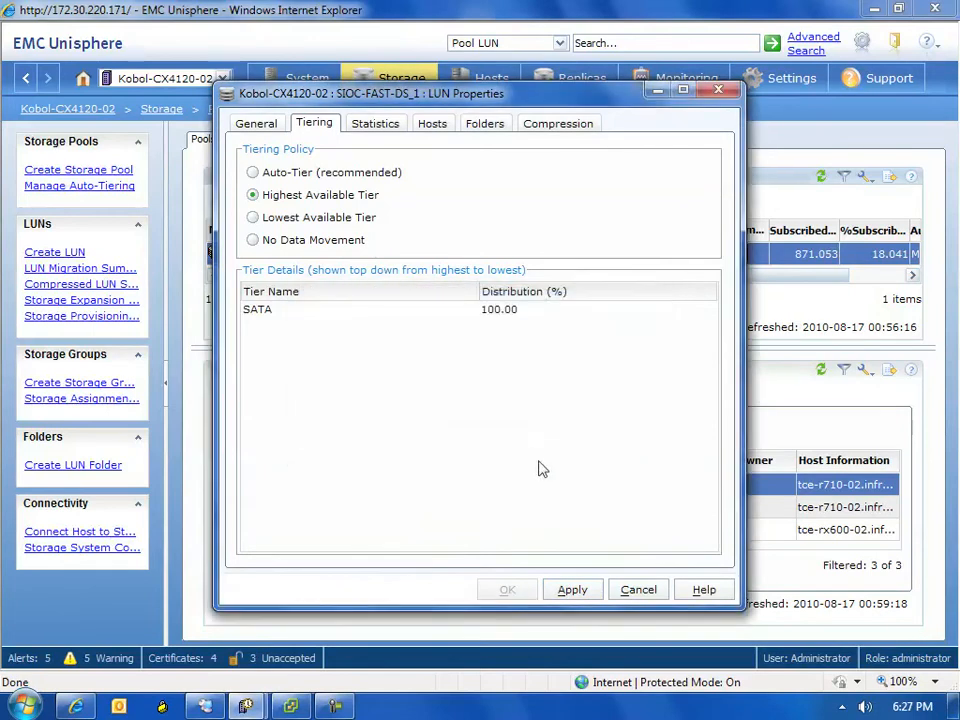
mouse_move(634, 596)
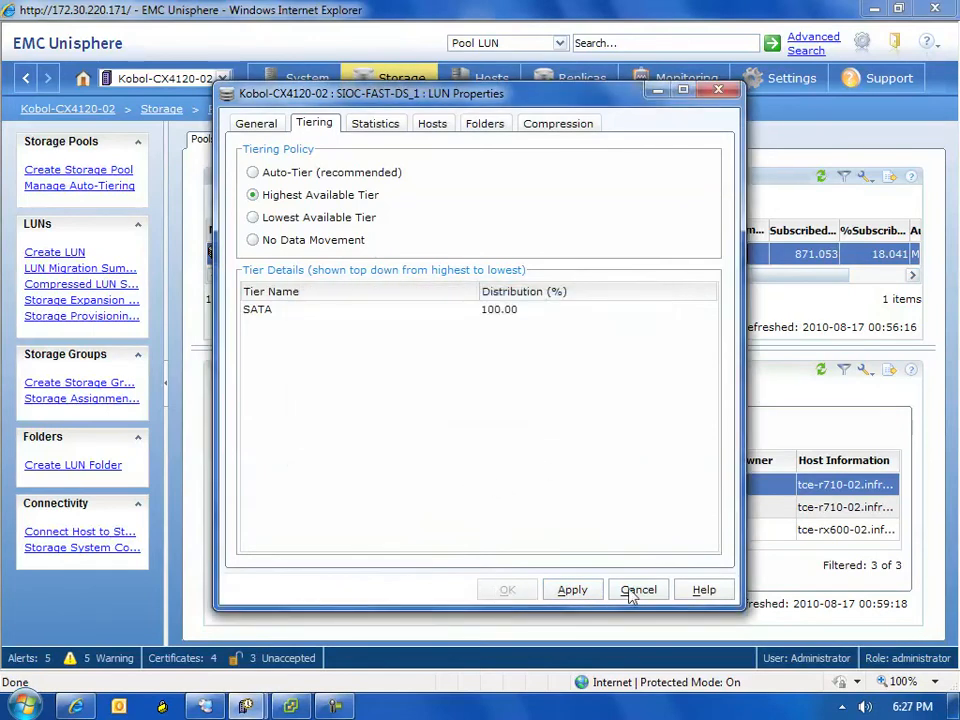
left_click(638, 588)
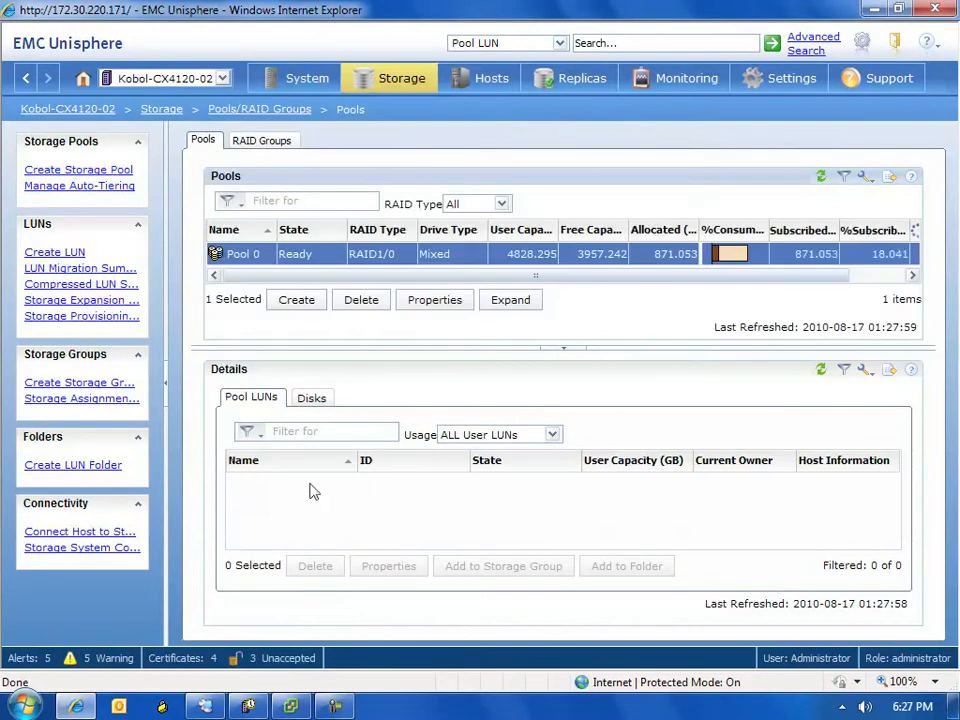
Step: Set SIOC-FAST-DS_2 to Highest Available Tier from its context menu and dismiss the success message
left_click(292, 484)
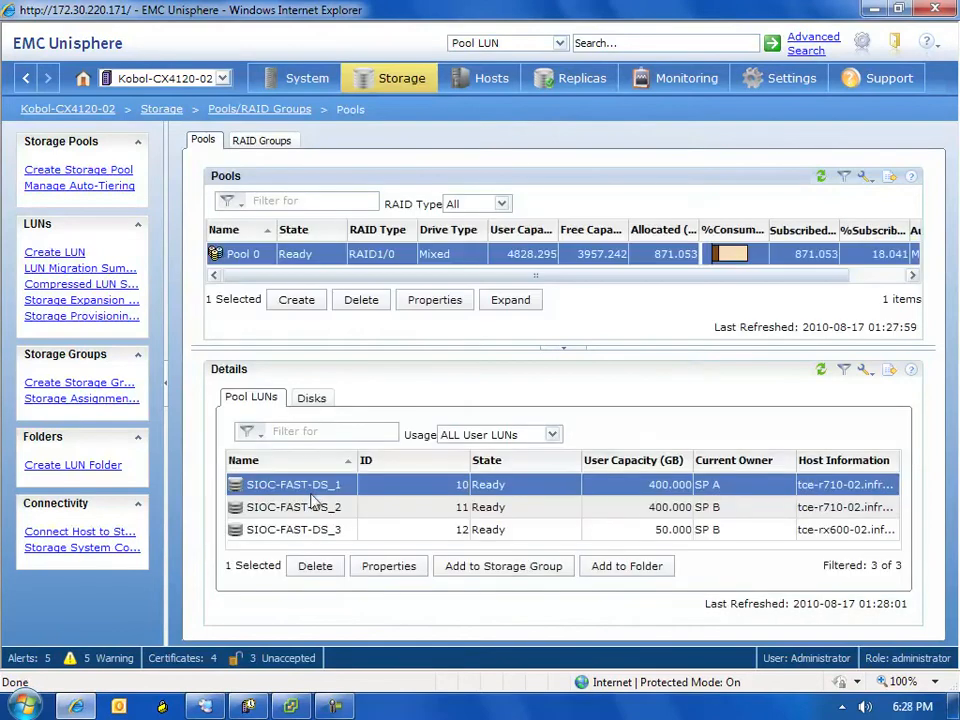
right_click(292, 508)
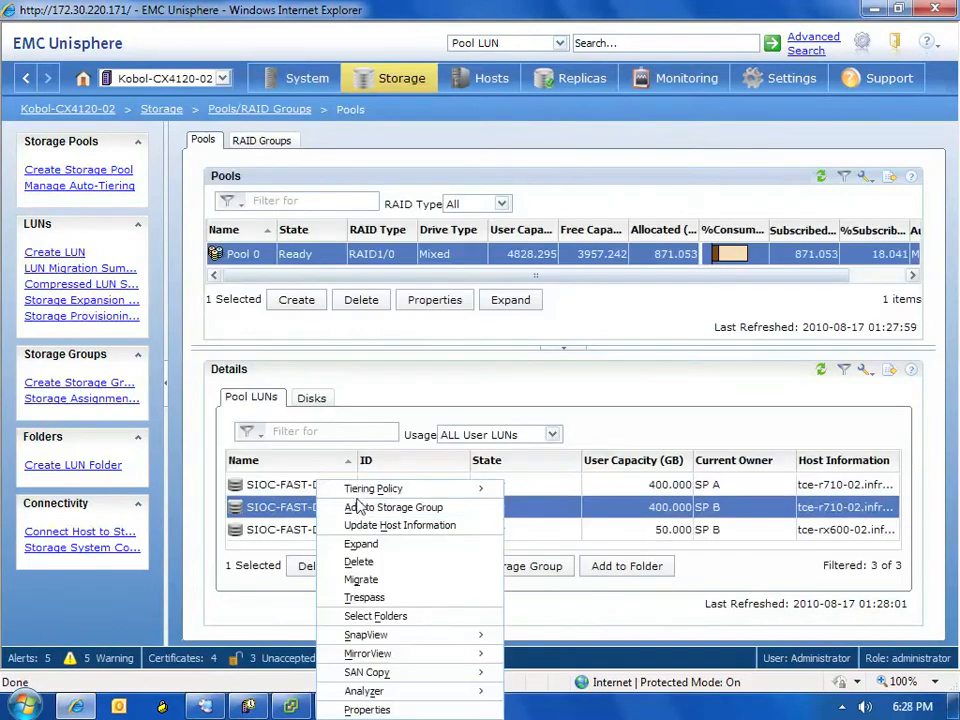
mouse_move(372, 488)
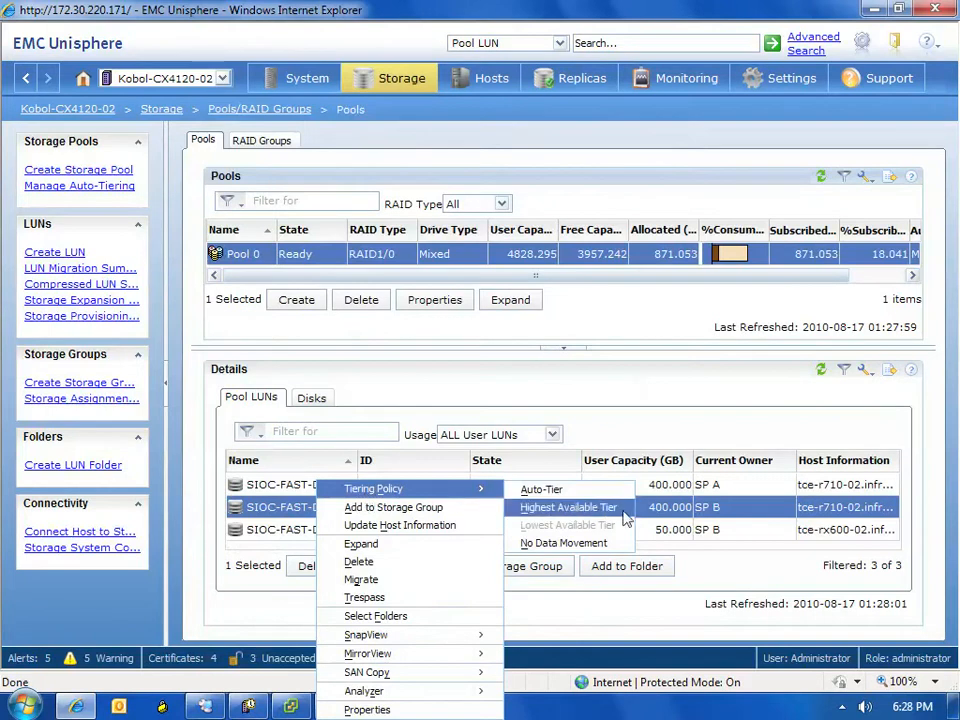
left_click(568, 508)
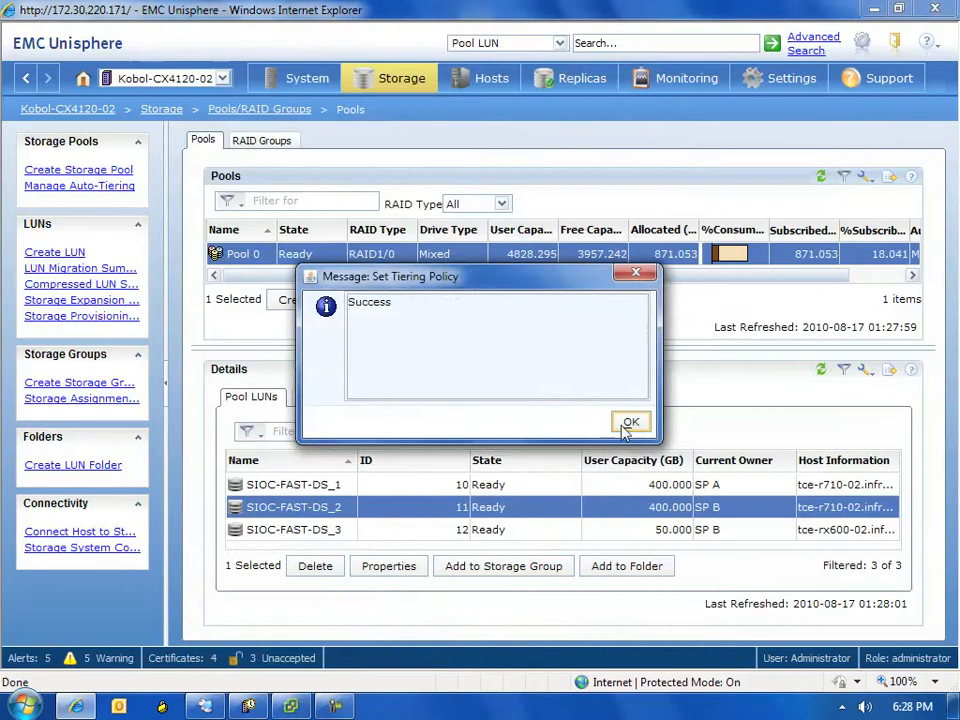
left_click(630, 420)
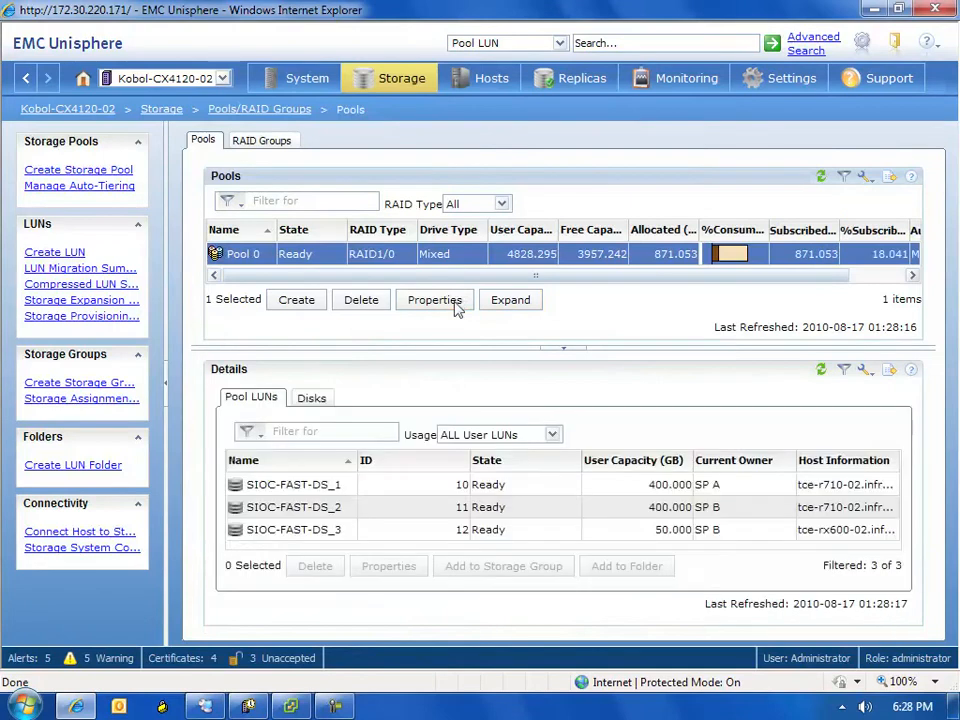
Step: Review Pool 0's tiering status: 265.02 GB to move up, about 1.83 hours
left_click(434, 300)
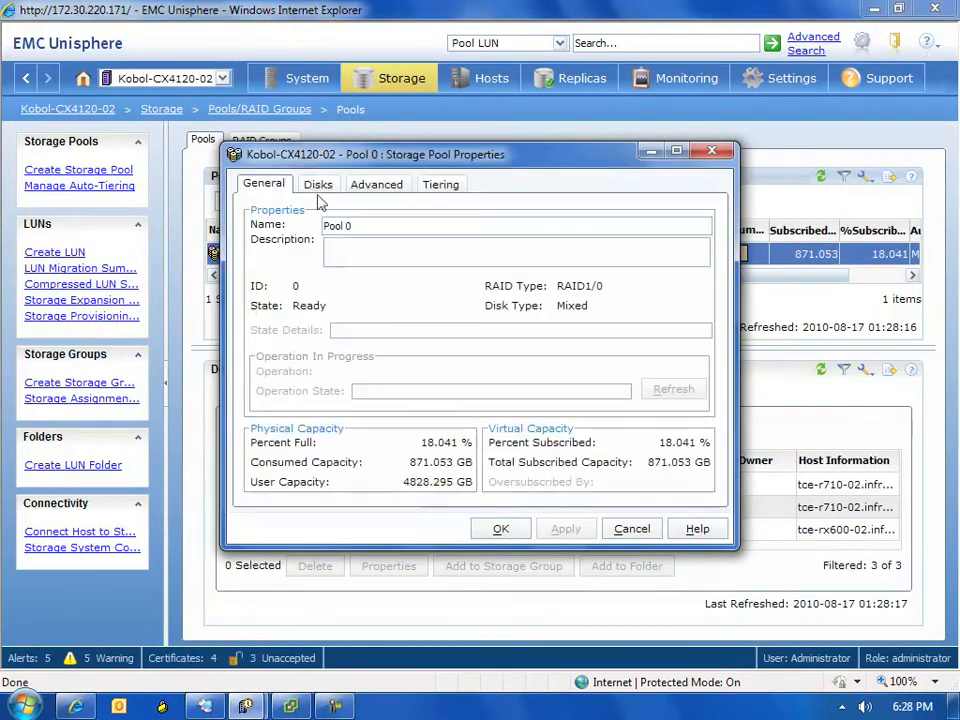
left_click(440, 184)
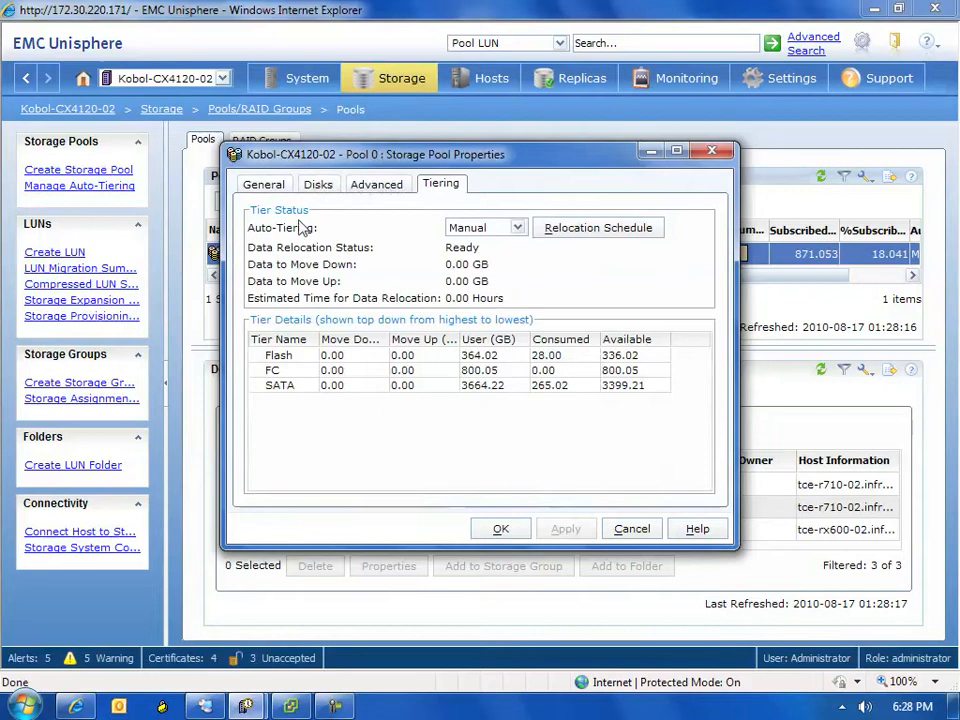
mouse_move(288, 364)
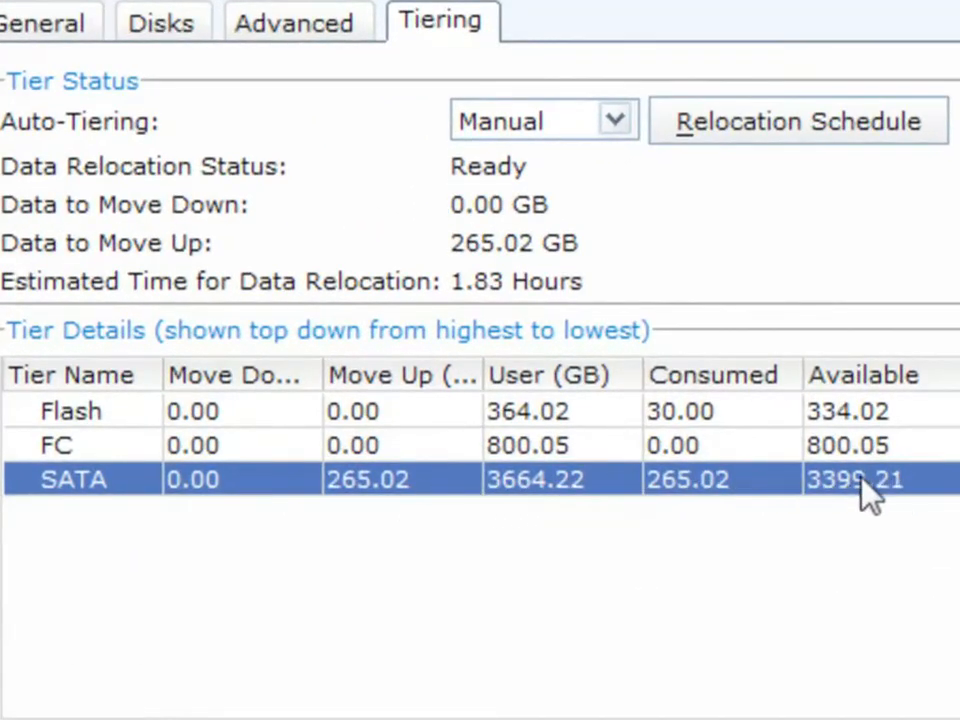
mouse_move(420, 536)
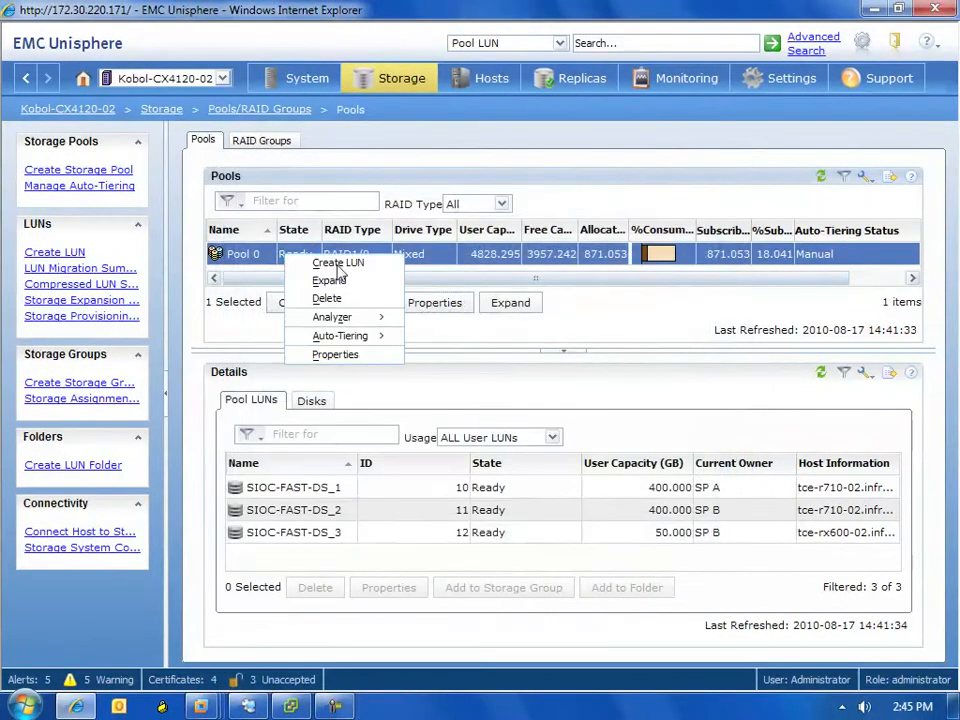
mouse_move(340, 336)
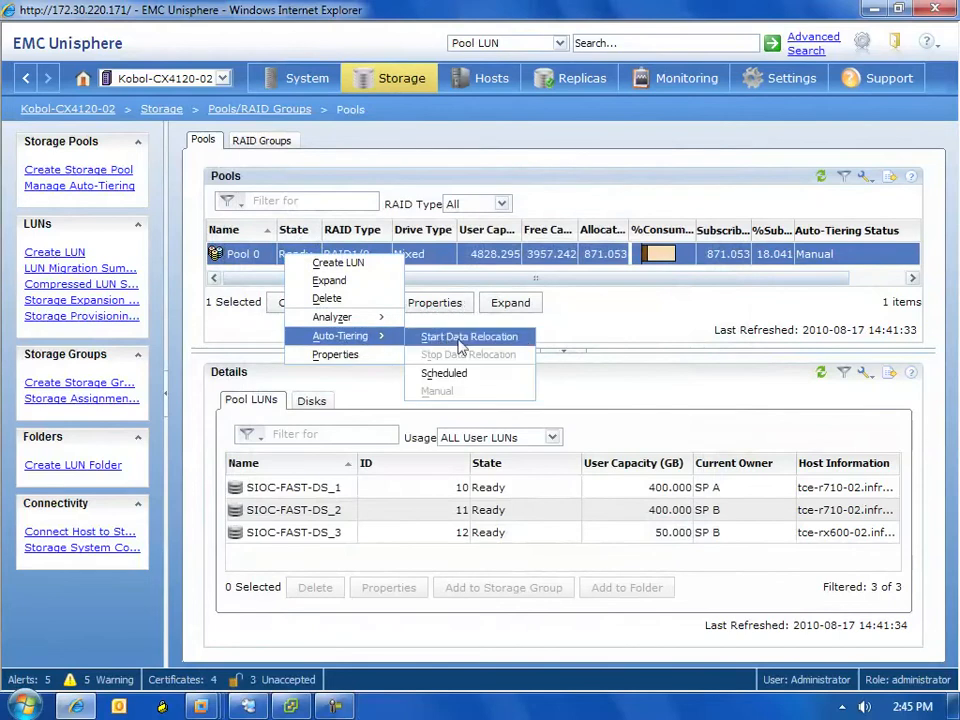
Step: Start a Pool 0 data relocation at High rate with a 2-hour duration
left_click(468, 336)
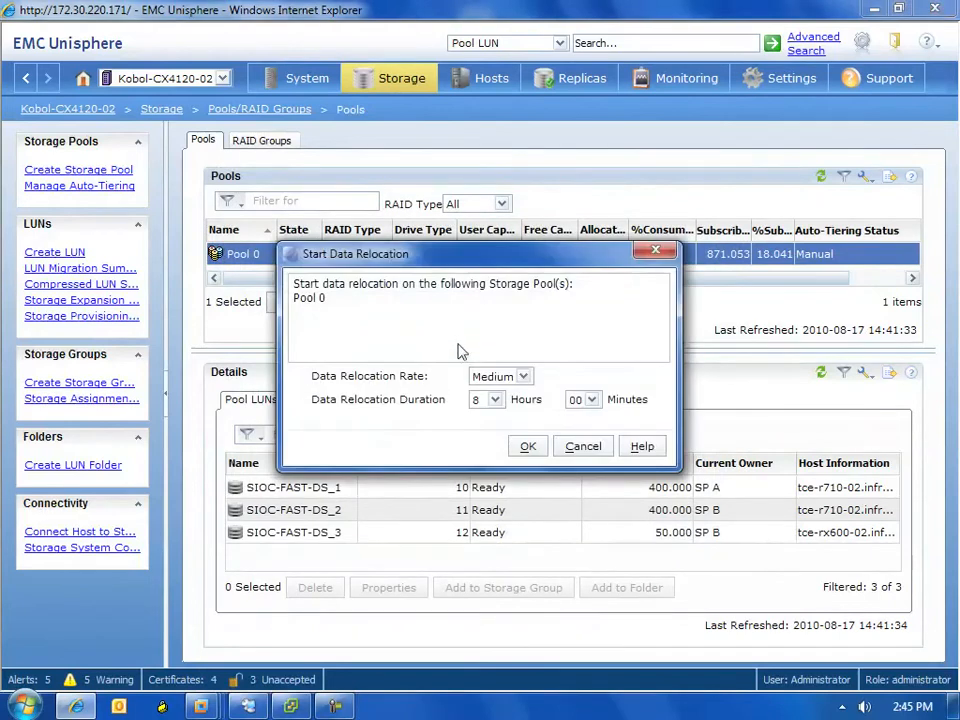
left_click(500, 376)
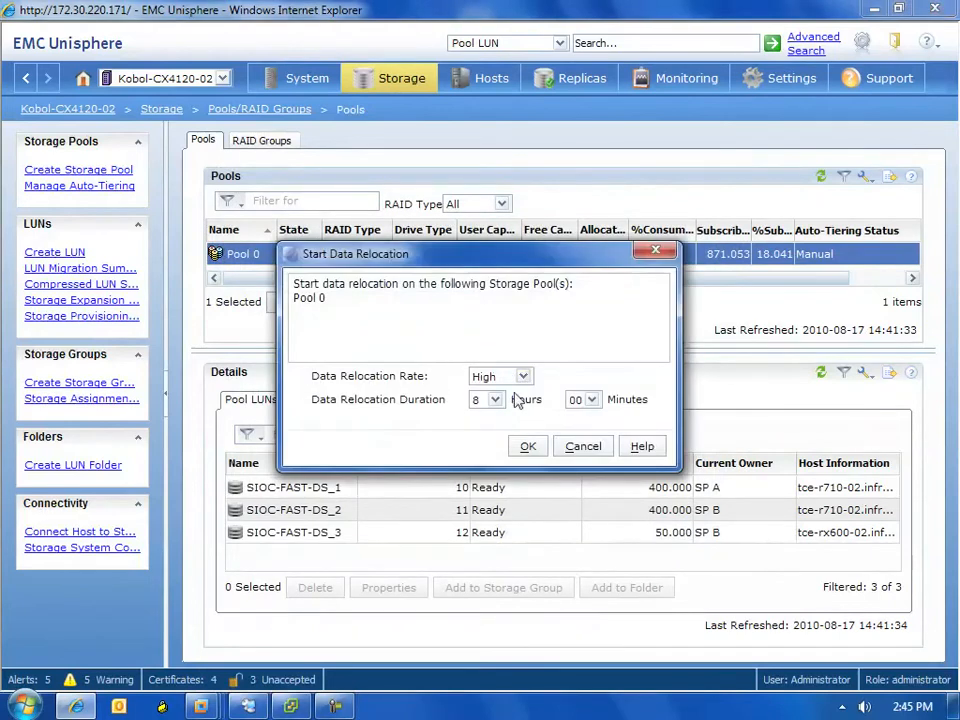
left_click(494, 400)
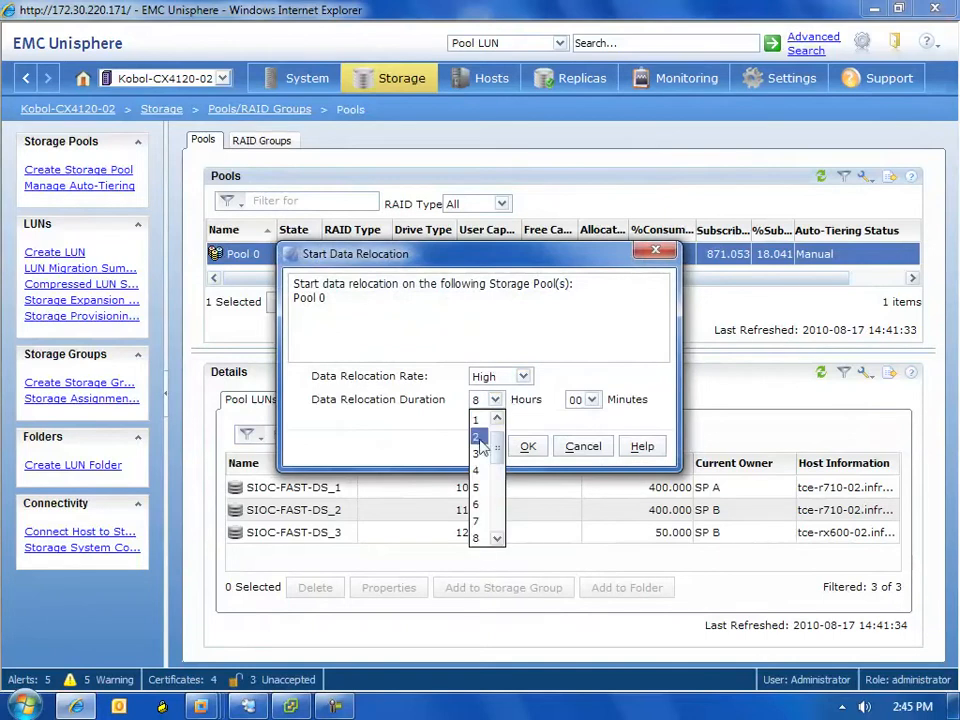
left_click(476, 436)
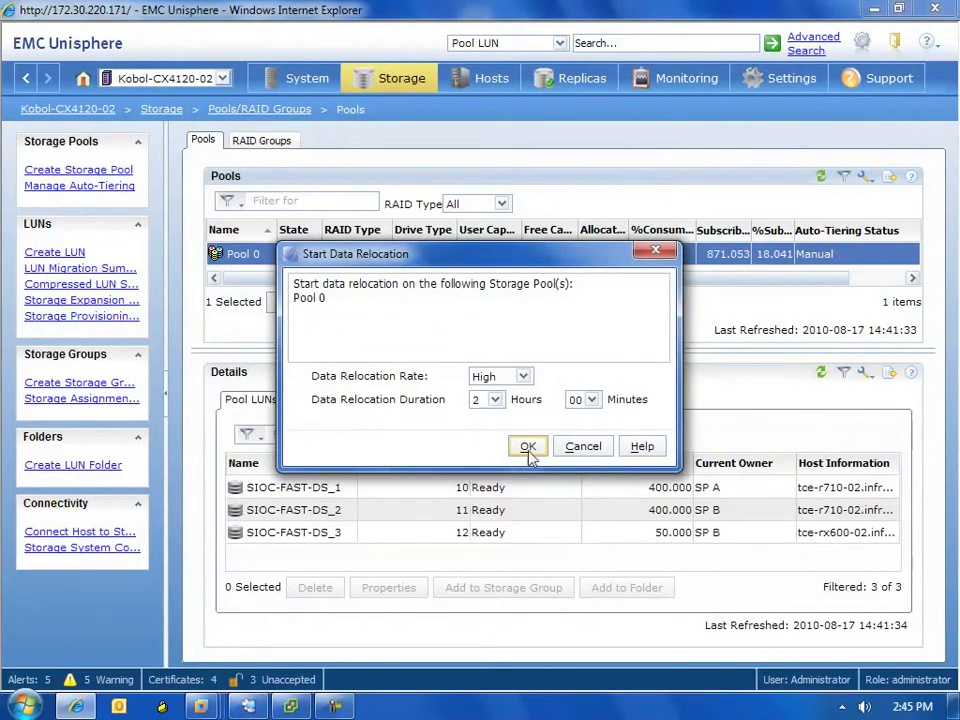
left_click(528, 446)
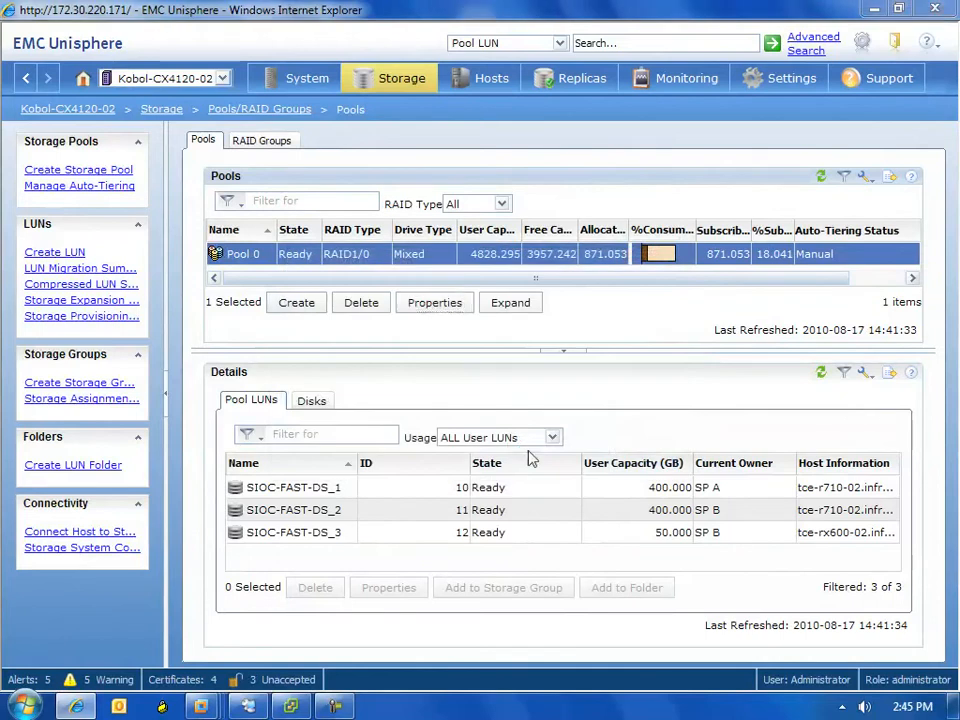